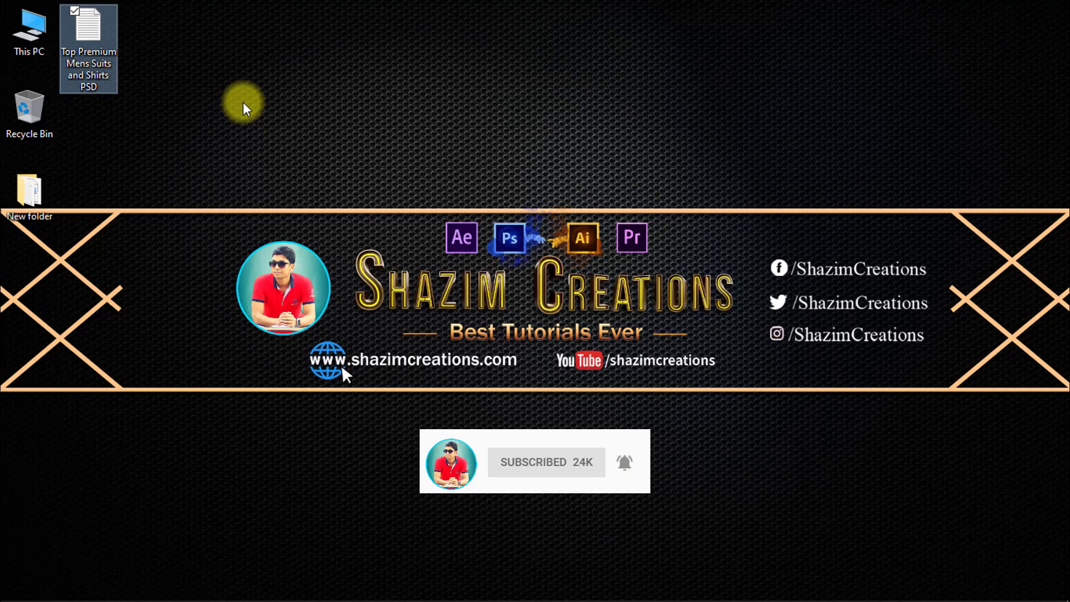
Open the 'Top Premium Mens Suits and Shirts PSD' desktop file, loading its Google Drive page.
double_click(88, 24)
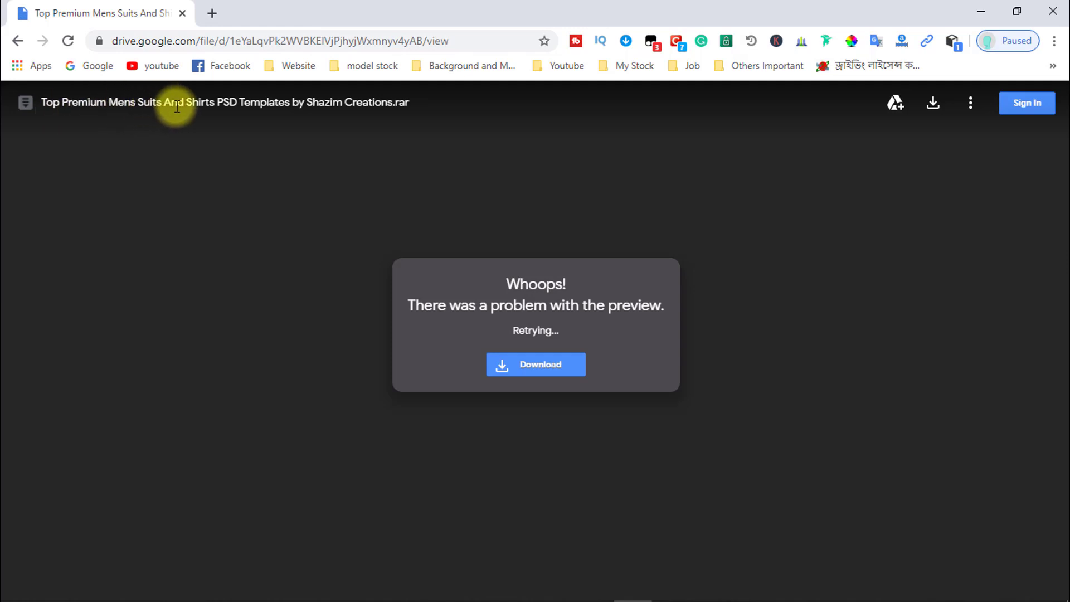
mouse_move(356, 106)
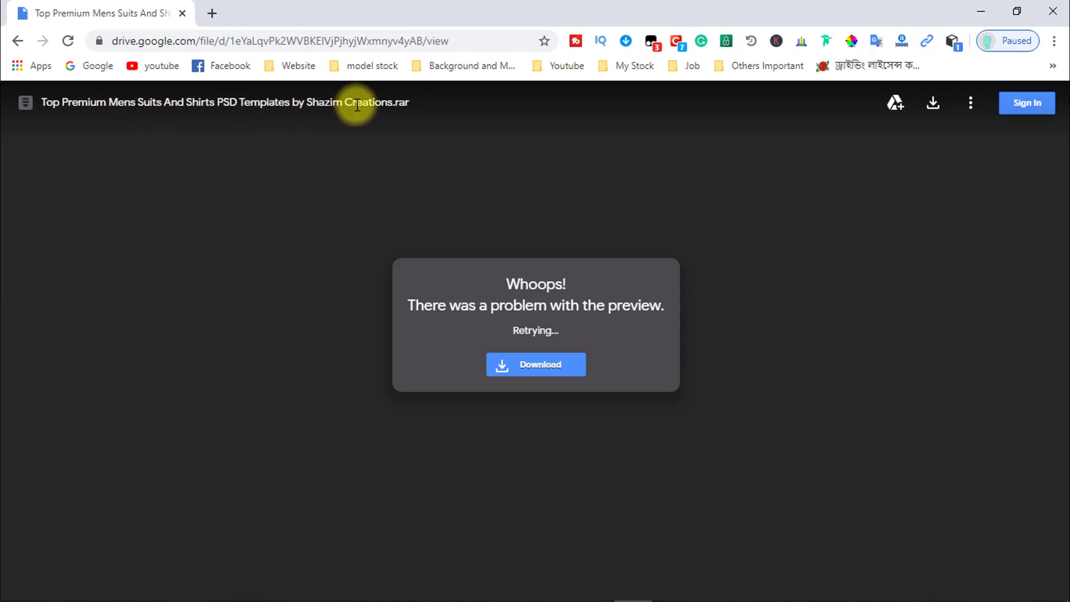
mouse_move(698, 136)
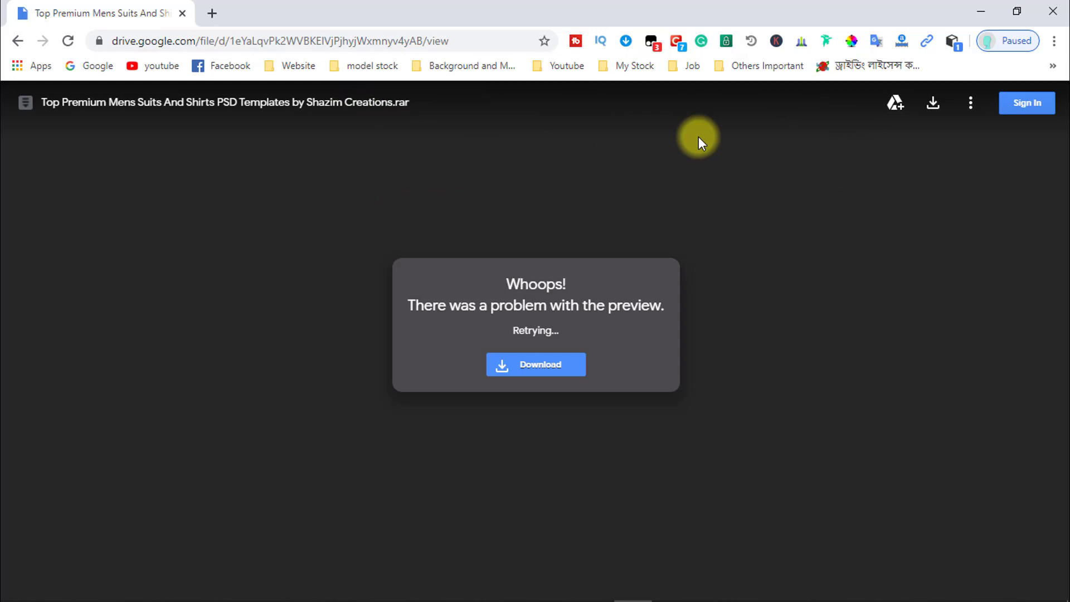
mouse_move(932, 102)
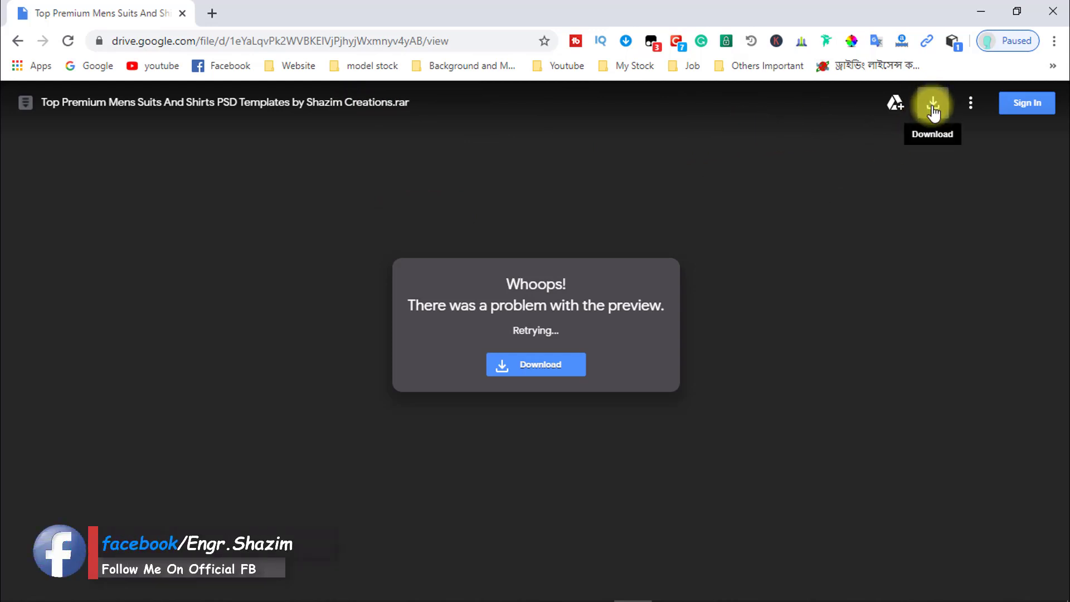
Download the 198 MB suits-and-shirts RAR archive from Google Drive, bypassing the virus-scan warning.
left_click(933, 102)
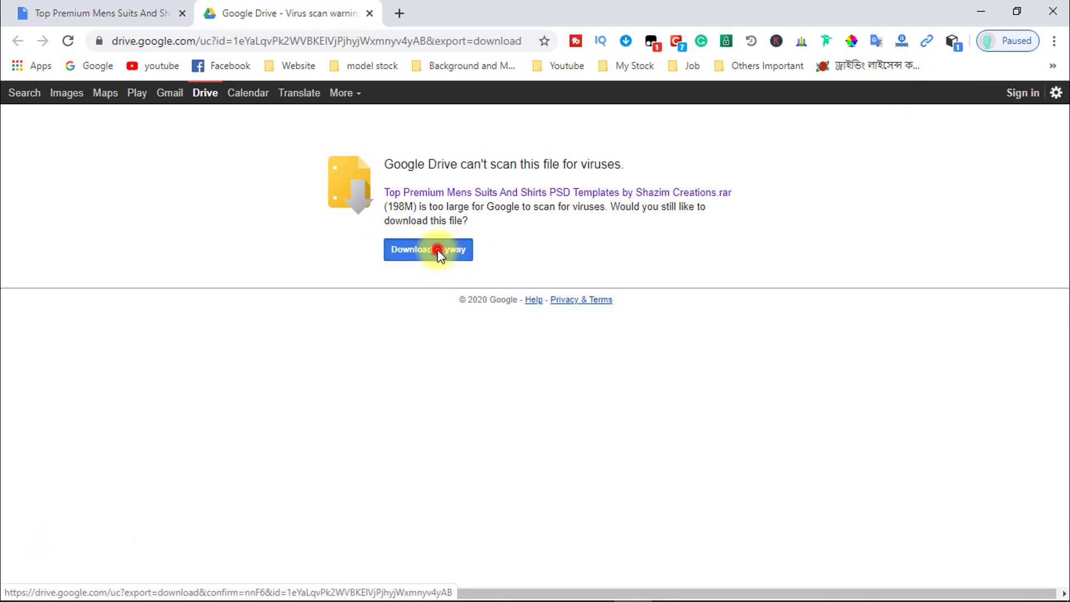
left_click(428, 249)
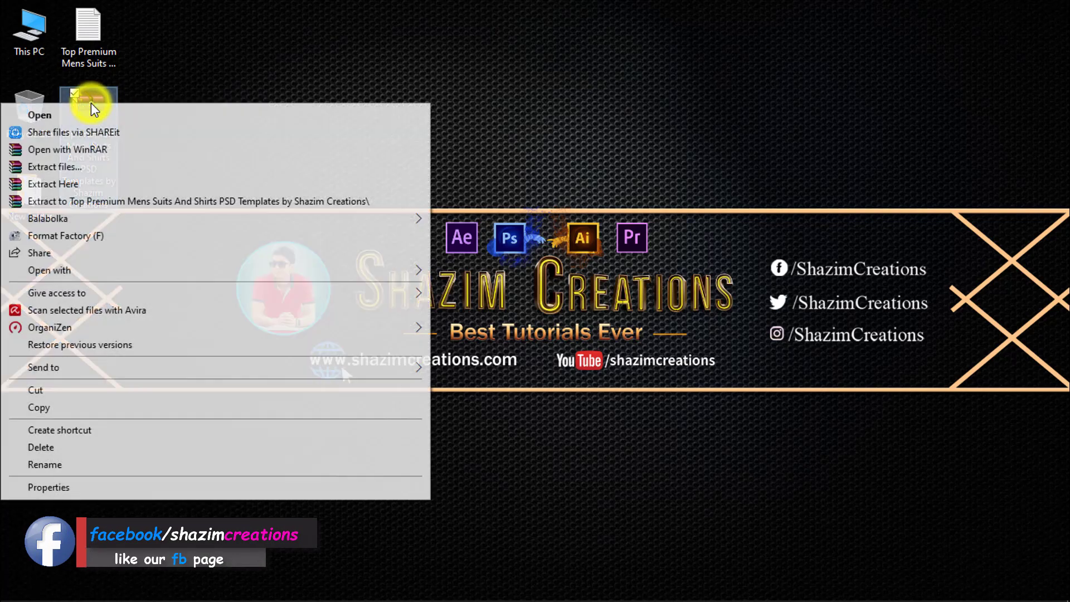
mouse_move(47, 167)
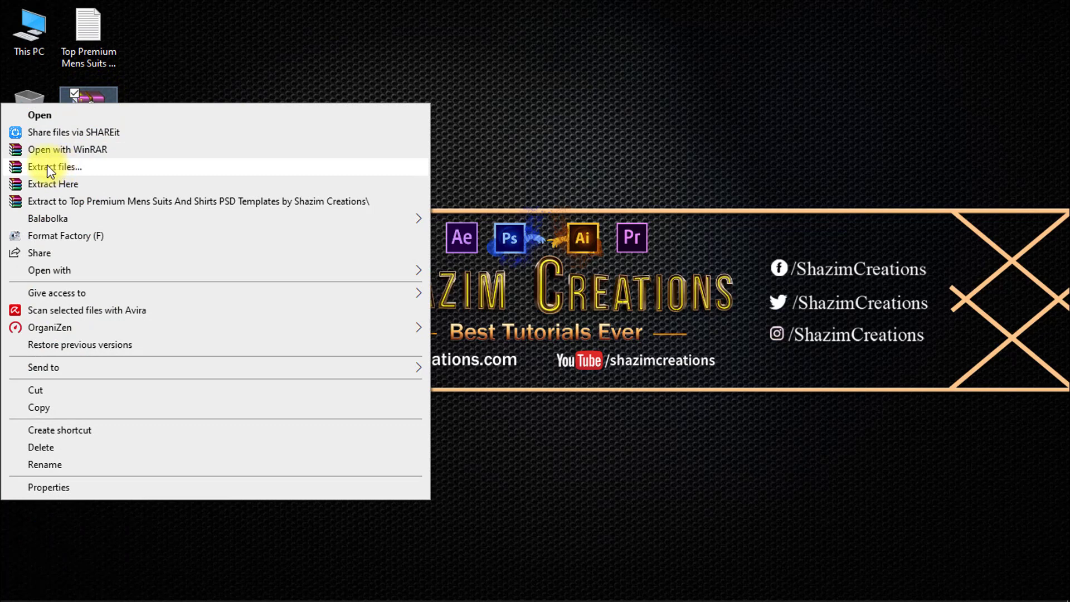
Extract the RAR archive with WinRAR into a desktop folder of 121 PSD templates.
left_click(55, 167)
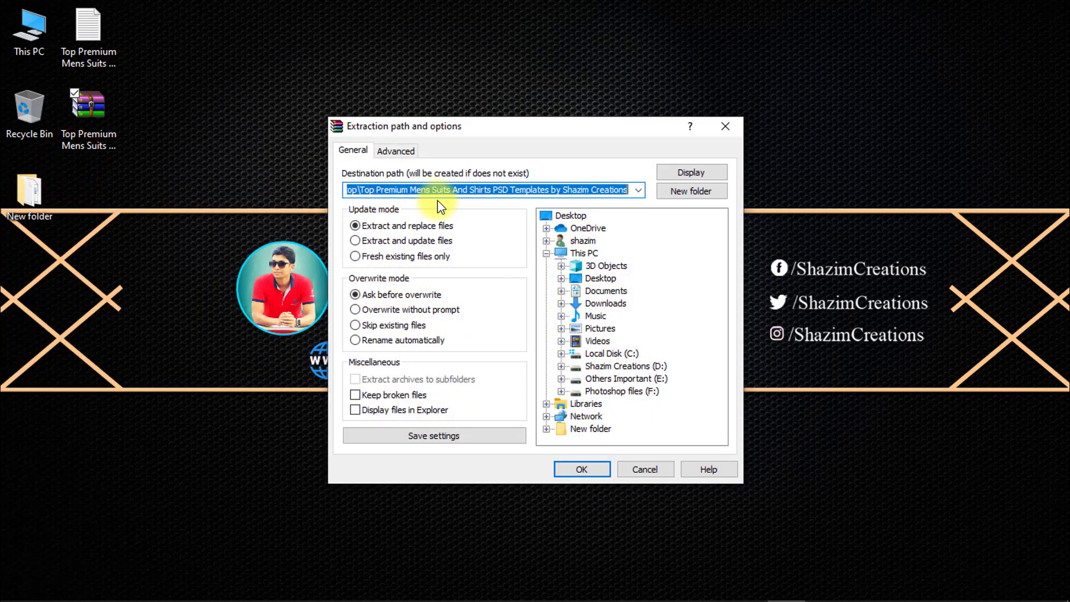
mouse_move(581, 469)
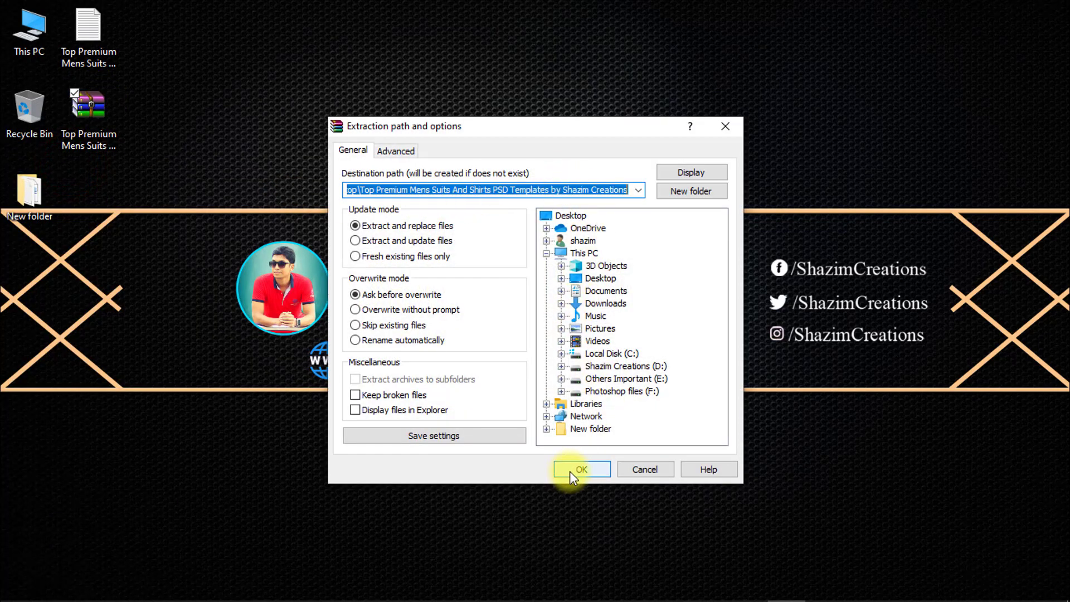
left_click(581, 469)
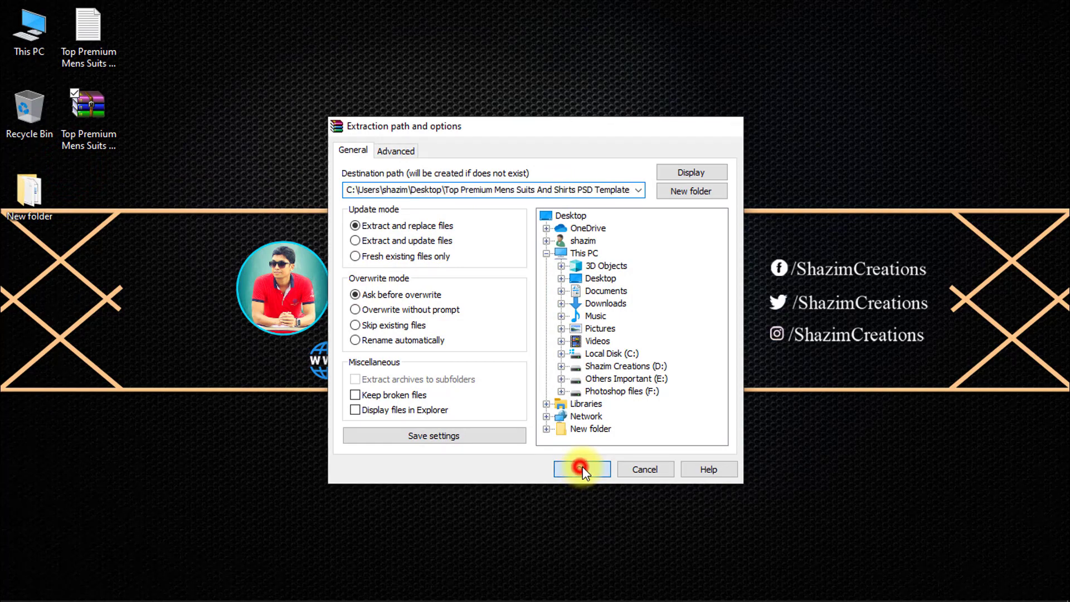
left_click(581, 469)
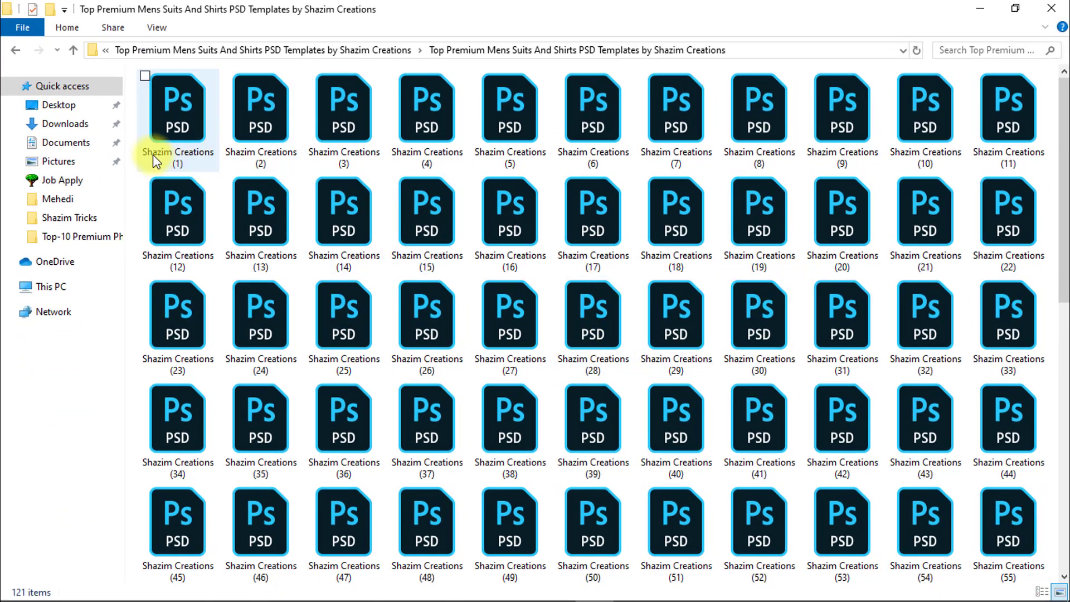
mouse_move(252, 109)
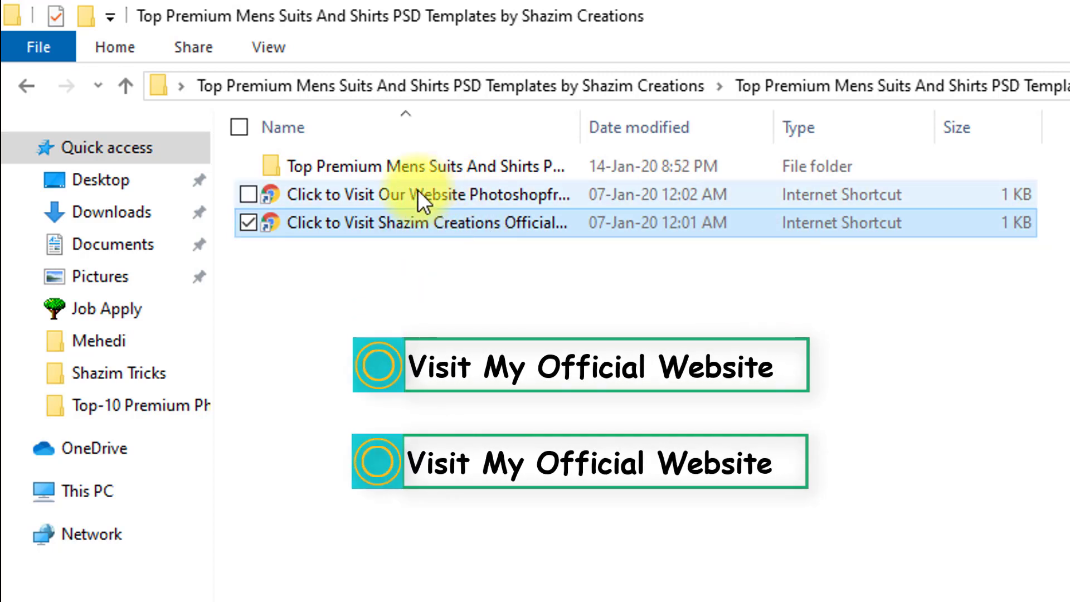
mouse_move(468, 202)
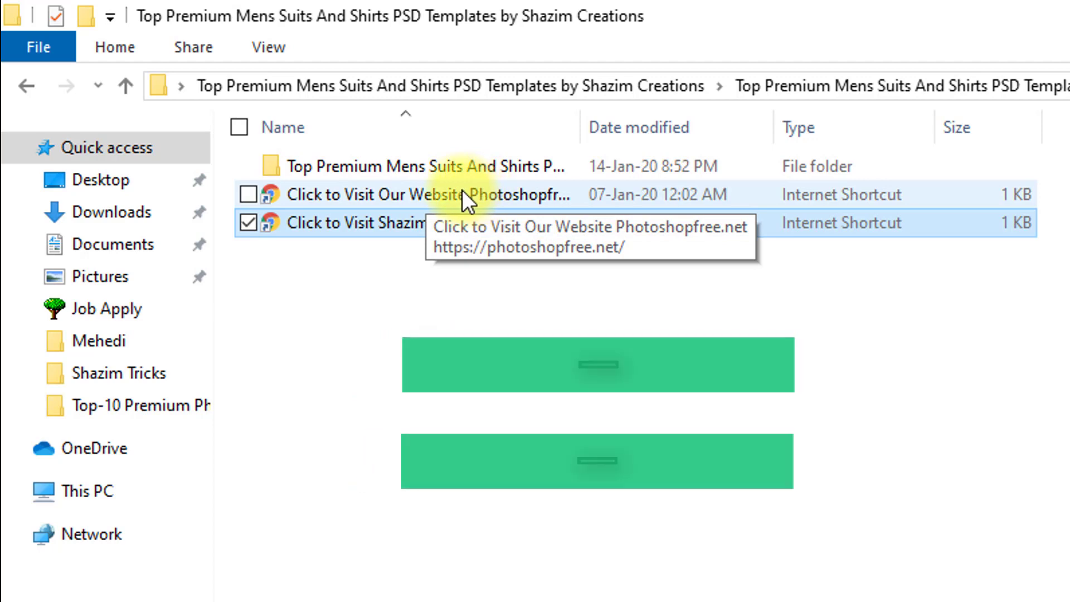
mouse_move(434, 225)
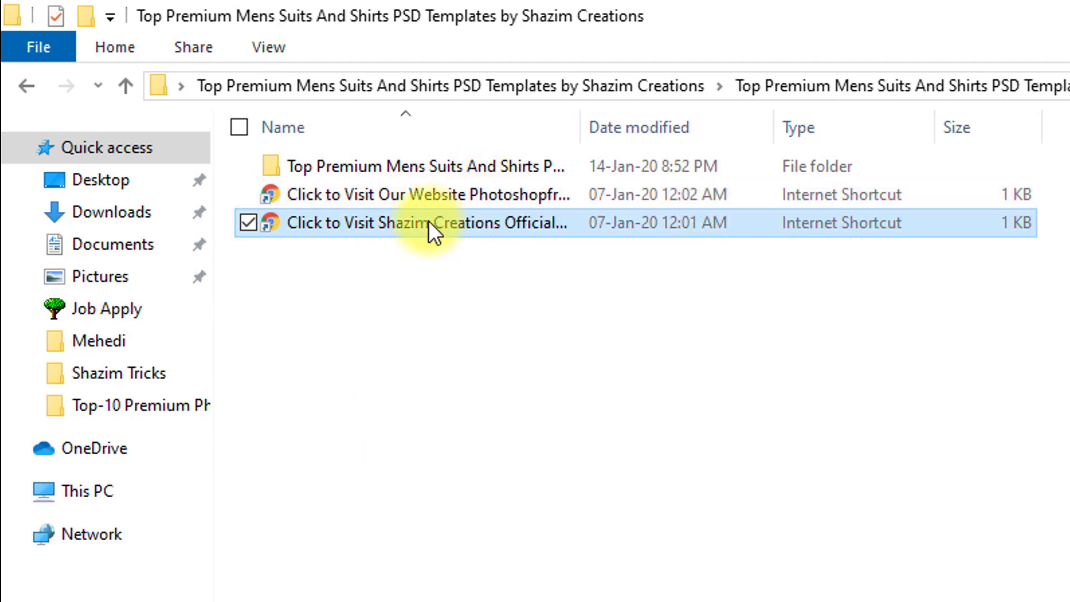
Launch the extracted folder's Shazim Creations website shortcut, loading shazimcreations.com in Chrome.
double_click(432, 223)
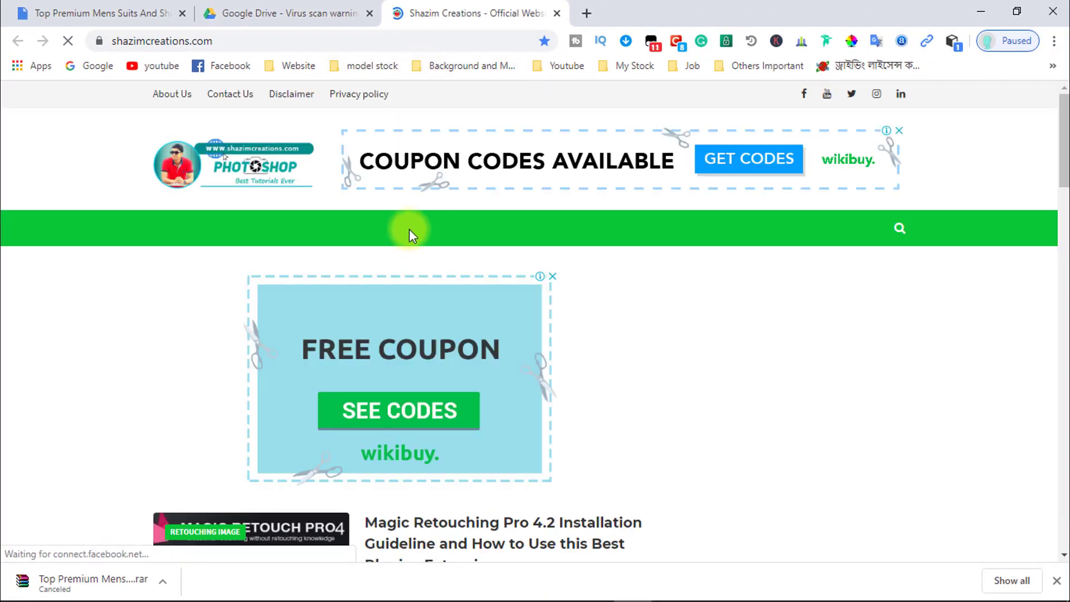
scroll("down", 3)
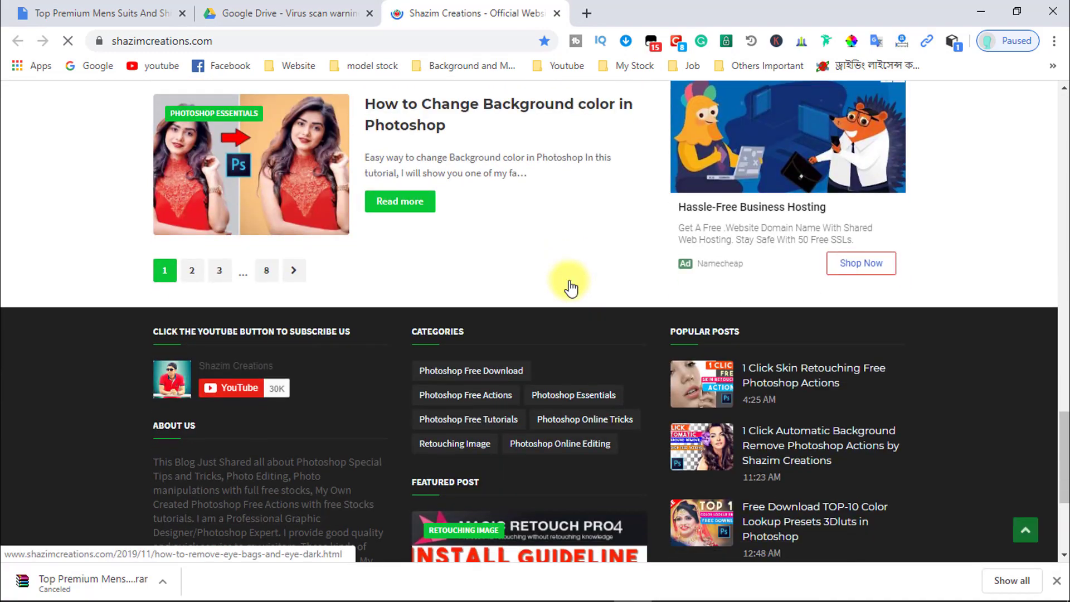
scroll("up", 3)
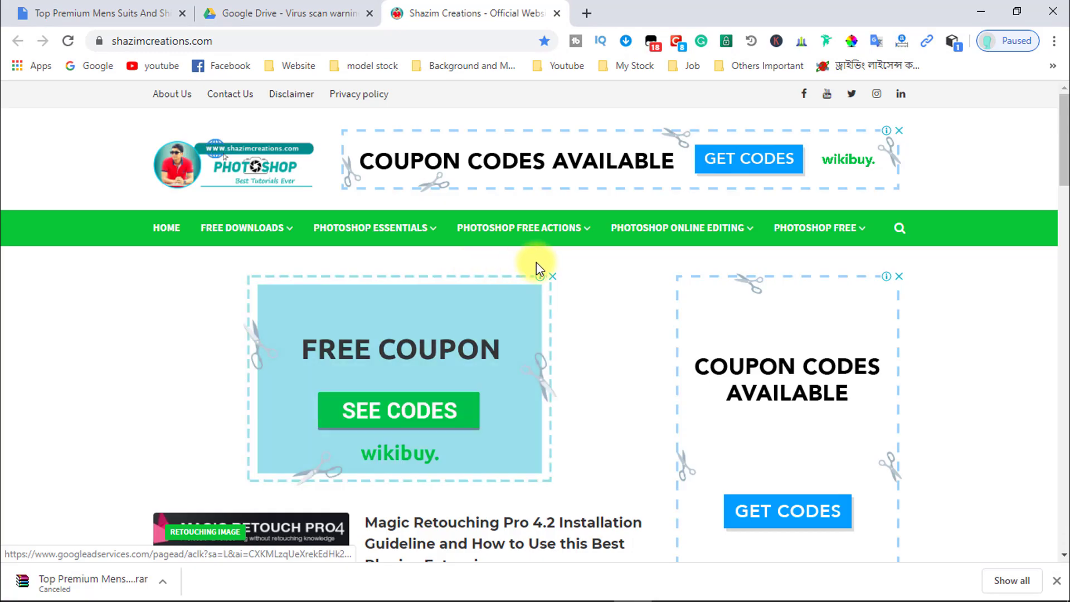
scroll("down", 3)
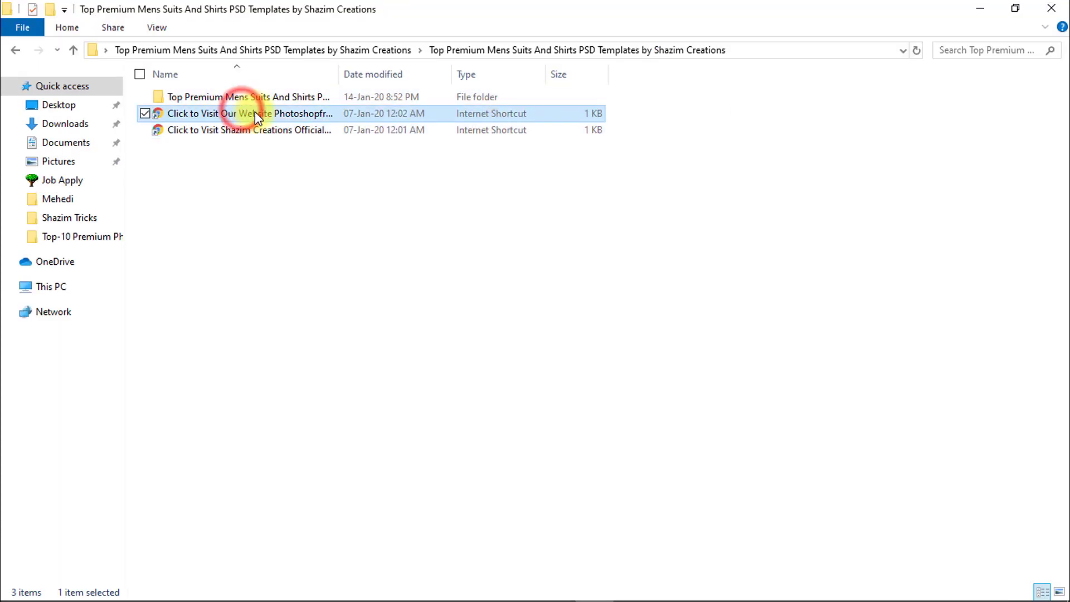
Open the photoshopfree.net website shortcut and scroll through the site in Chrome.
double_click(246, 113)
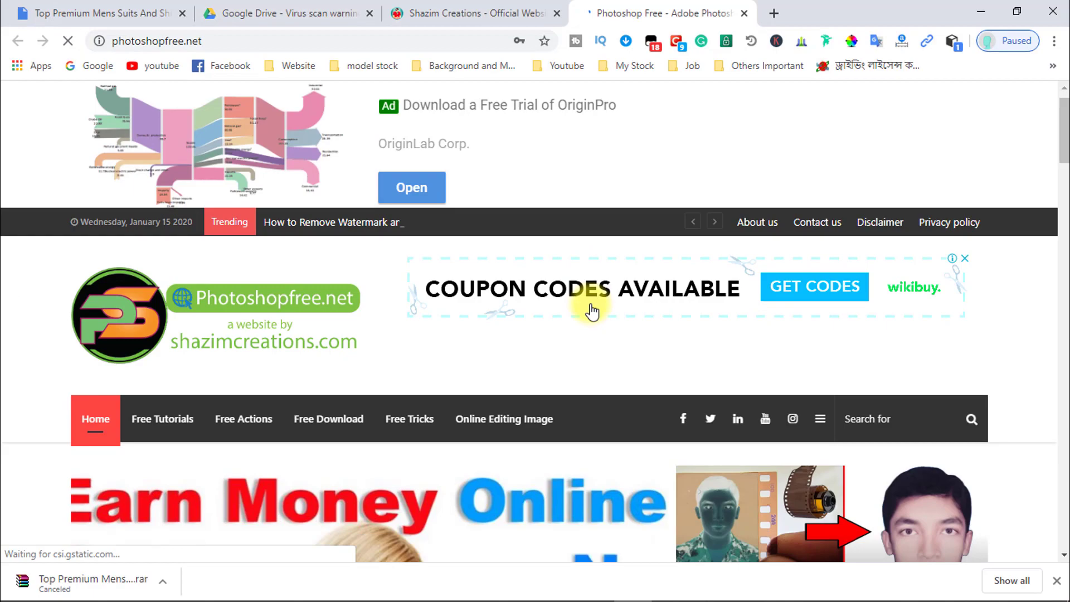
scroll("down", 3)
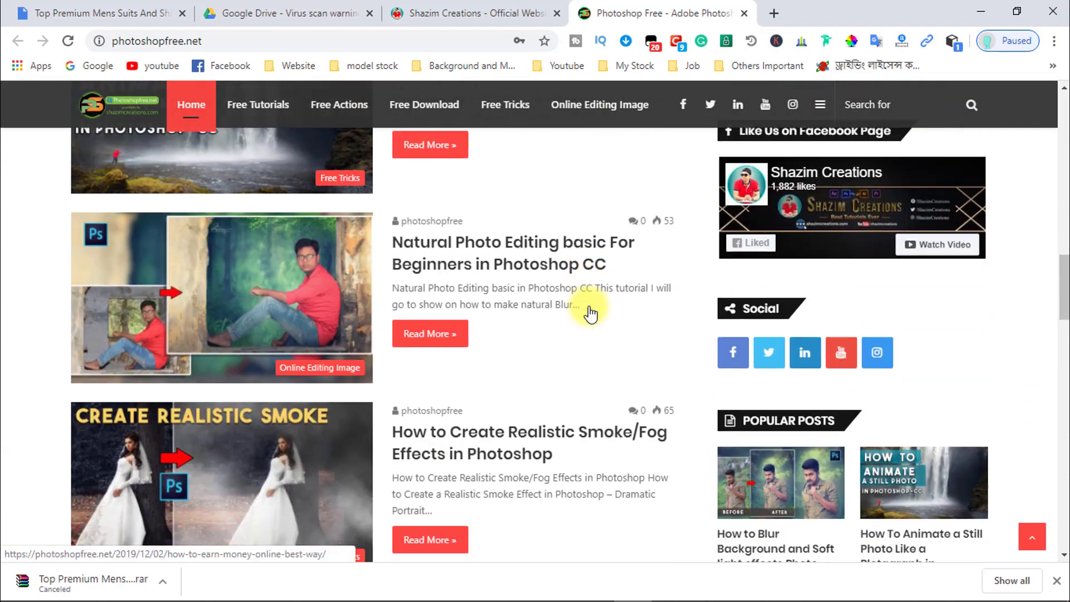
scroll("down", 3)
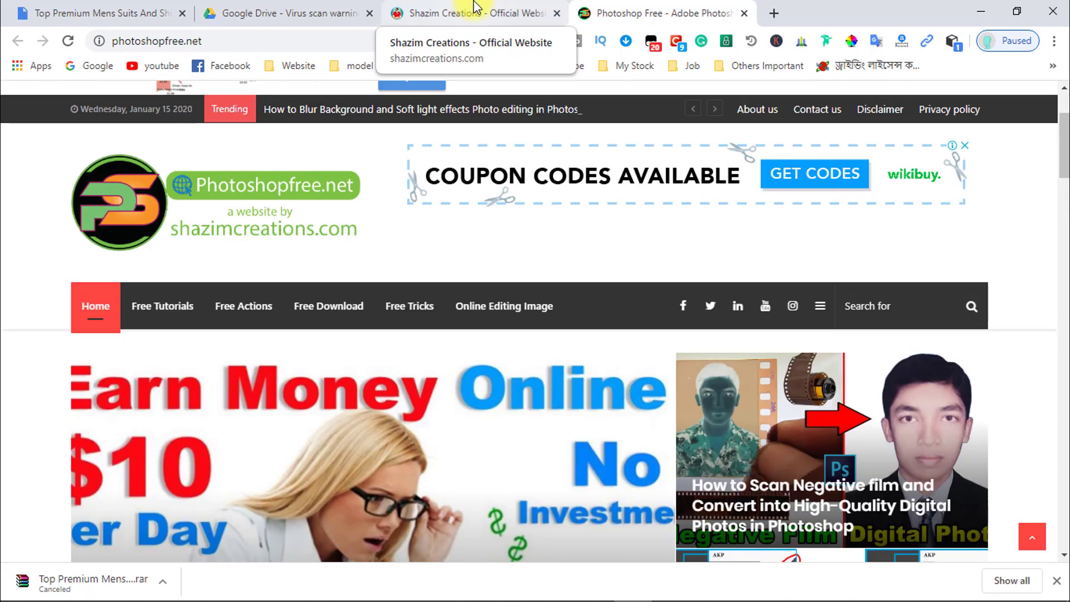
Browse the Shazim Creations page, then open 'Shazim Creations (1)' PSD in Photoshop.
left_click(471, 13)
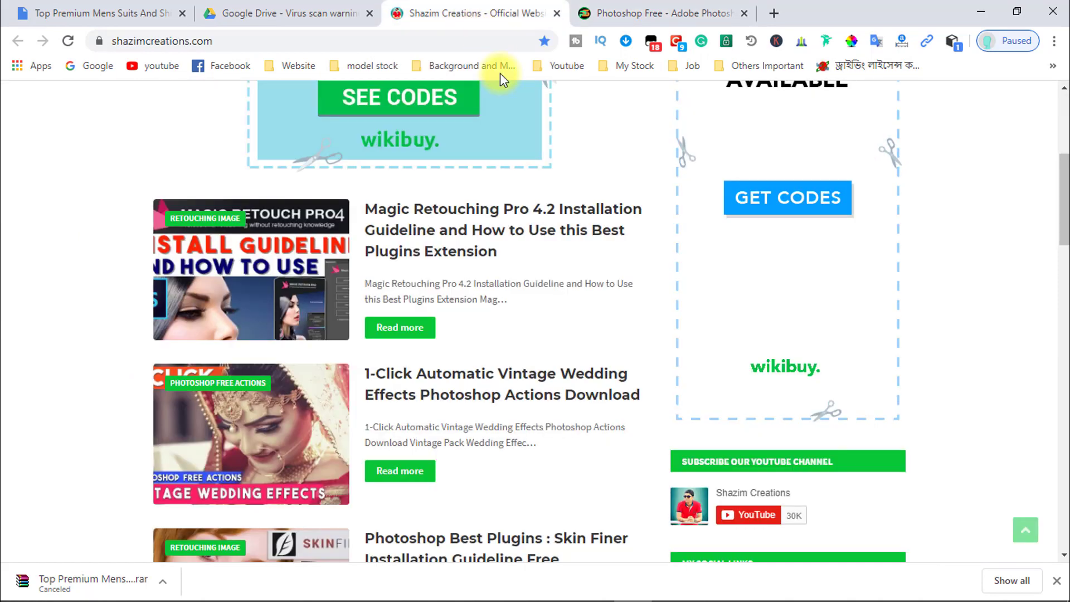
scroll("down", 3)
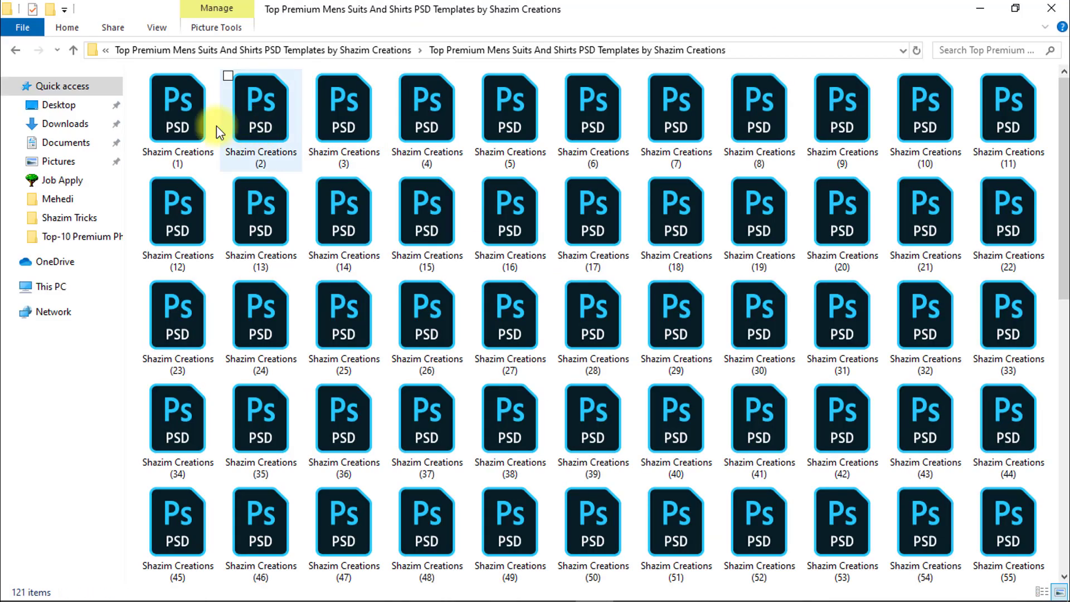
mouse_move(177, 109)
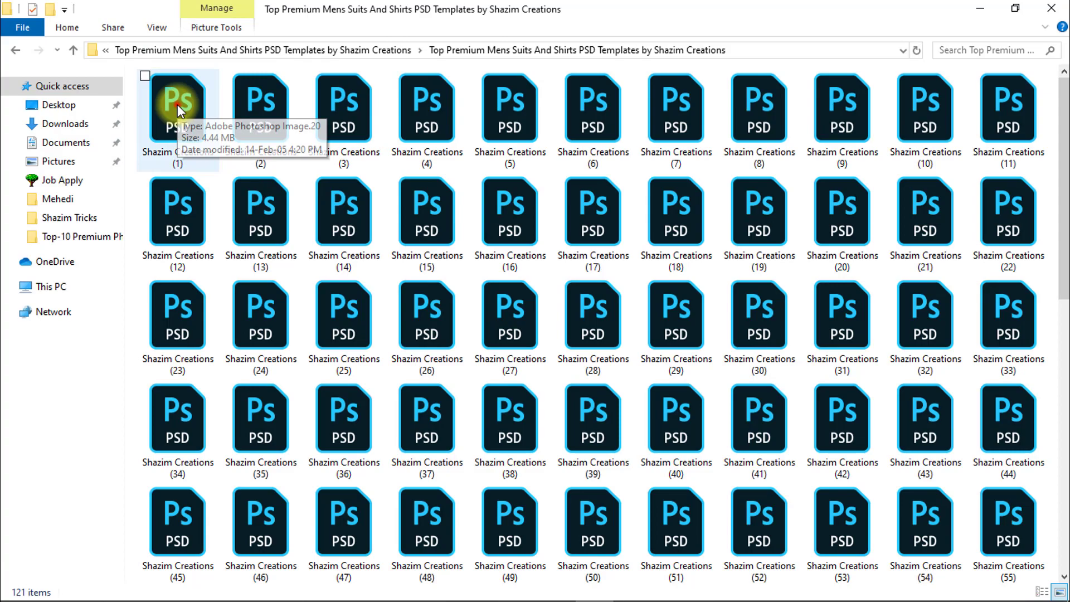
double_click(177, 106)
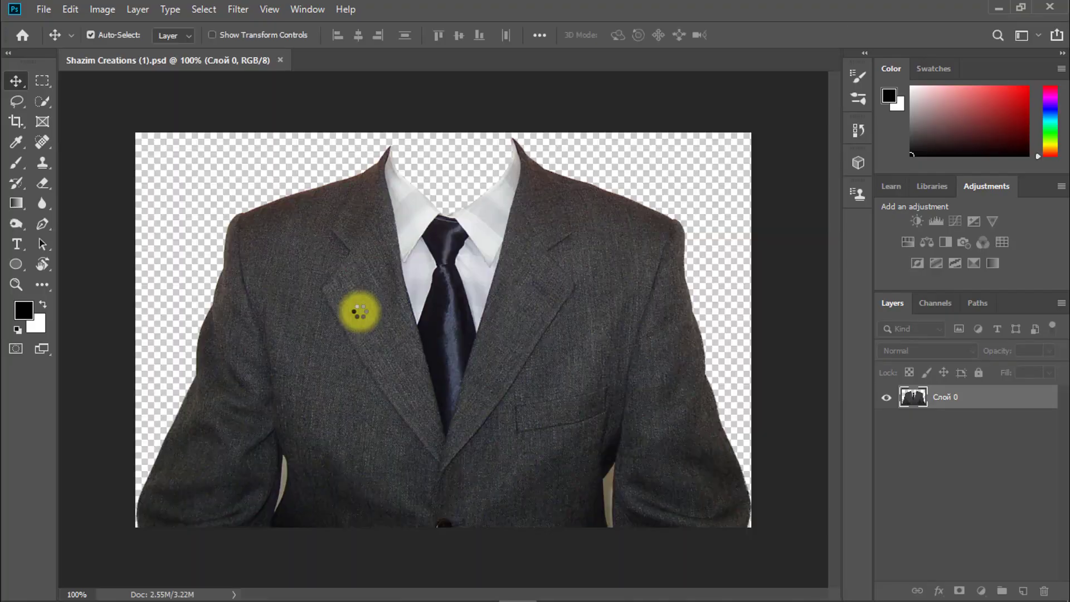
Zoom out on template (1) and open Shazim Creations (2) and (7) as tabs.
key("ctrl+minus")
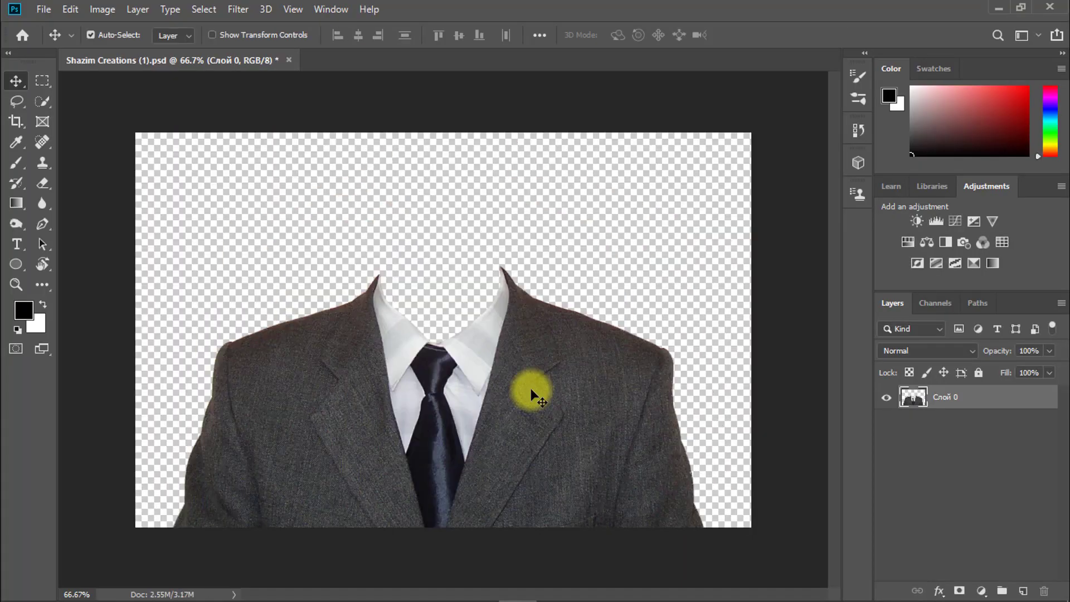
mouse_move(564, 416)
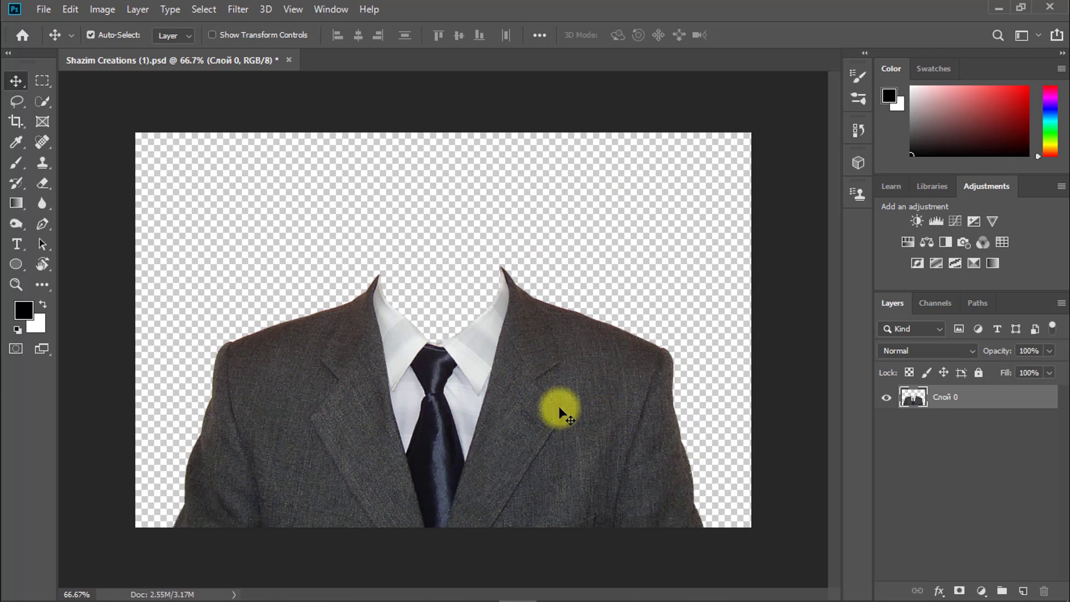
mouse_move(519, 372)
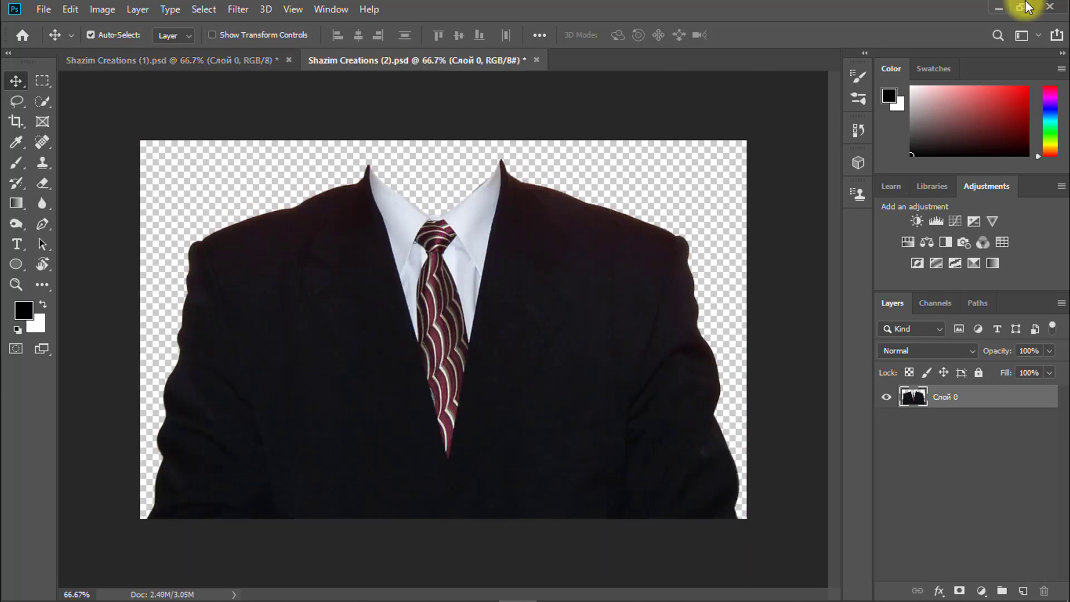
left_click(663, 60)
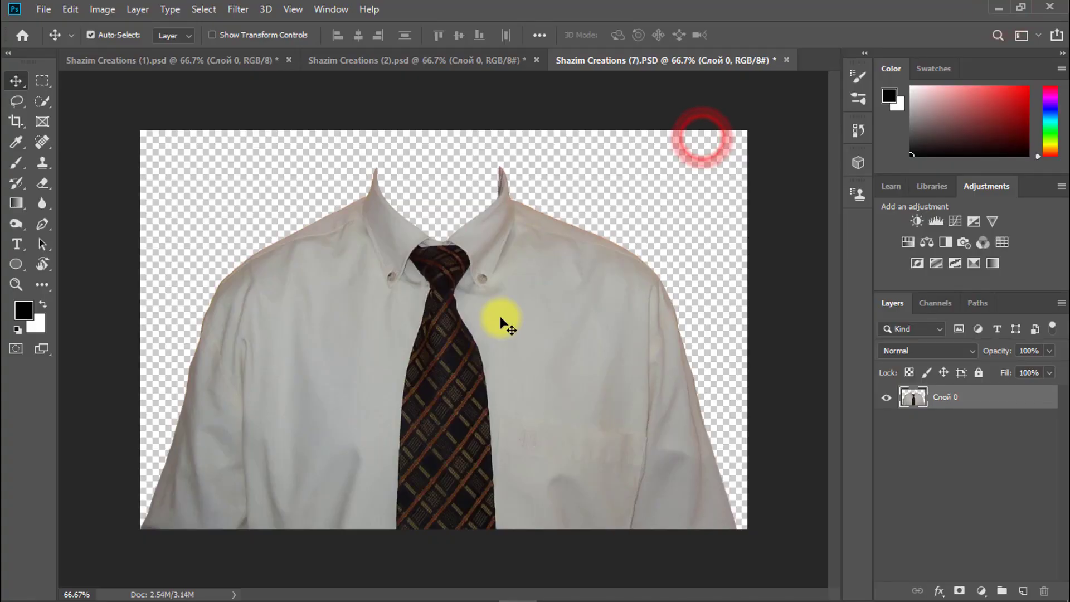